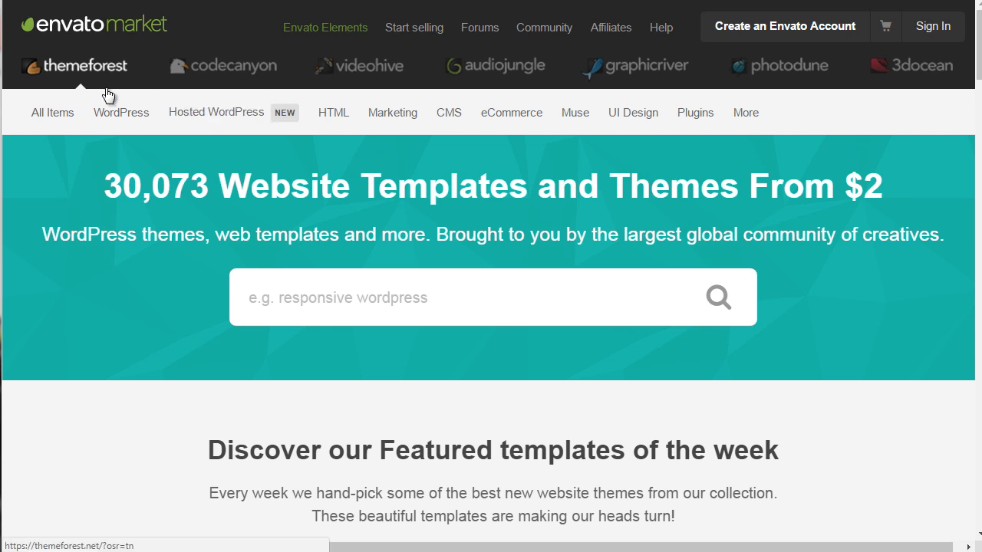
mouse_move(120, 85)
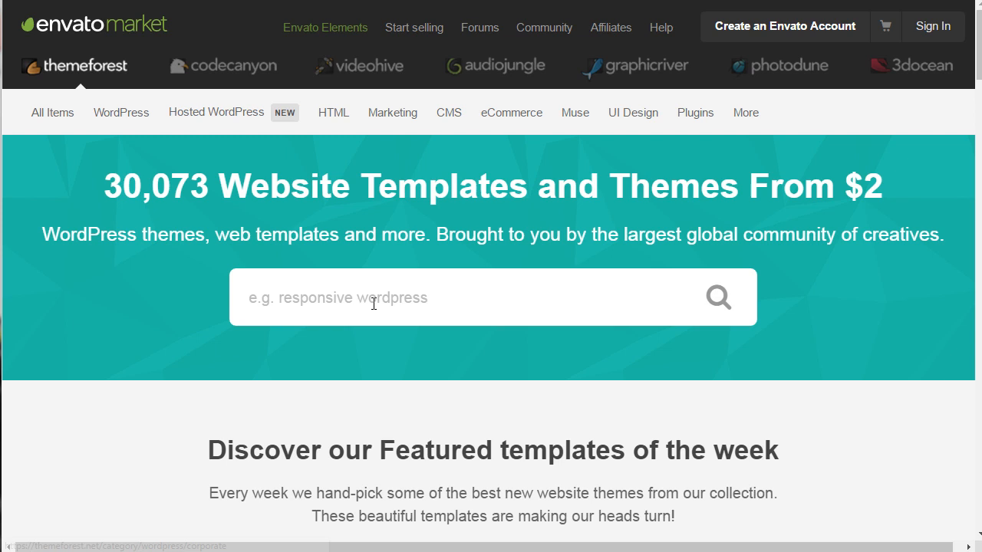
mouse_move(492, 437)
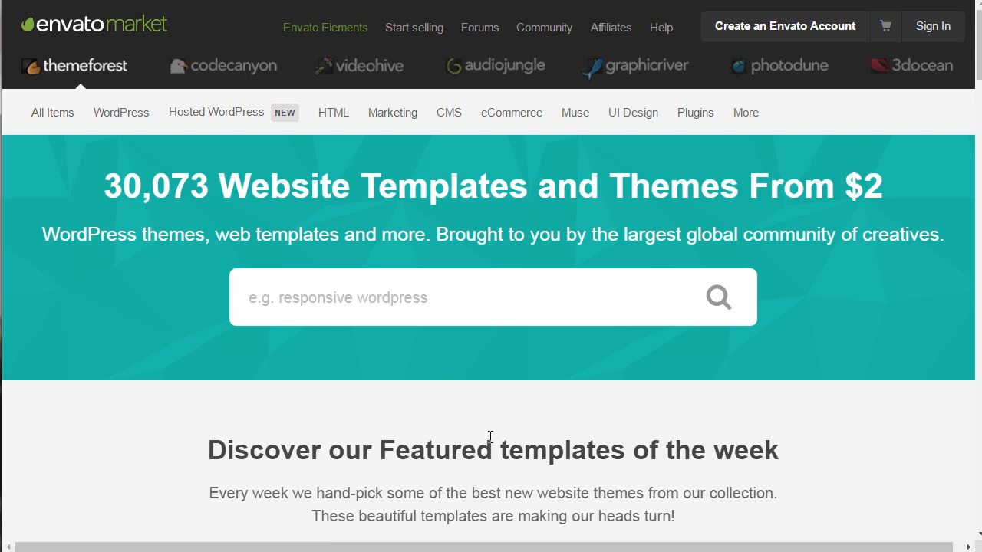
mouse_move(479, 418)
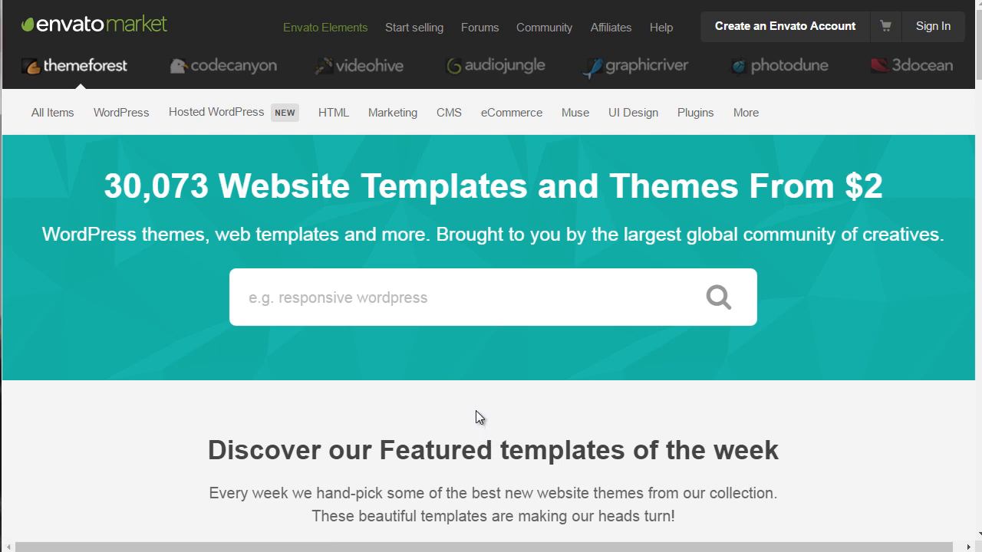
Step: Reveal the WordPress theme categories such as Blog / Magazine, Corporate and Real Estate
click(333, 112)
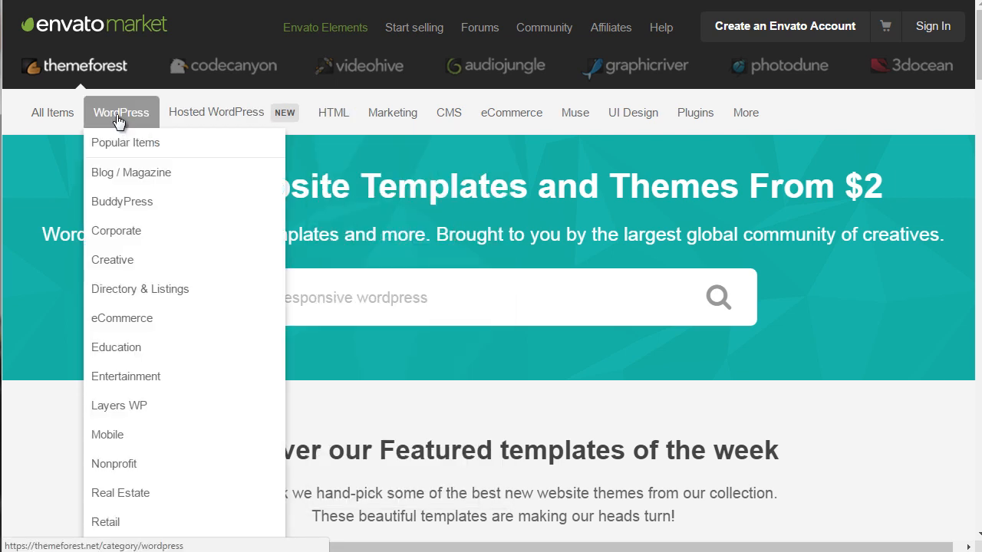
mouse_move(141, 412)
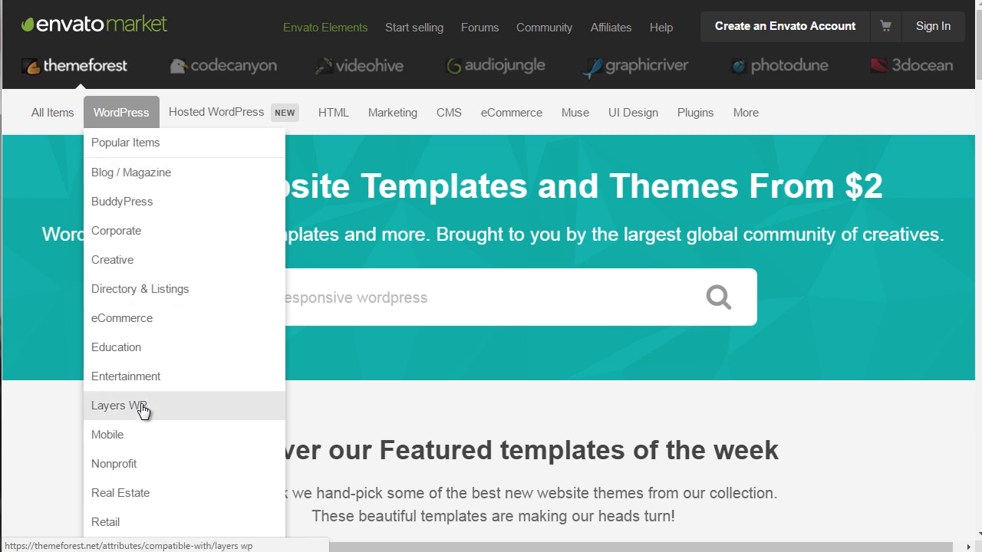
mouse_move(177, 298)
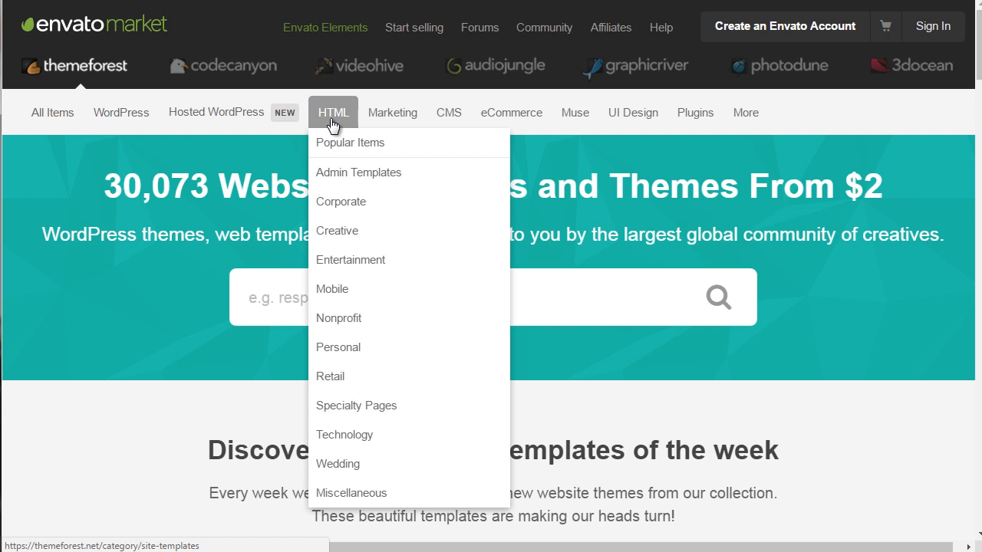
mouse_move(344, 115)
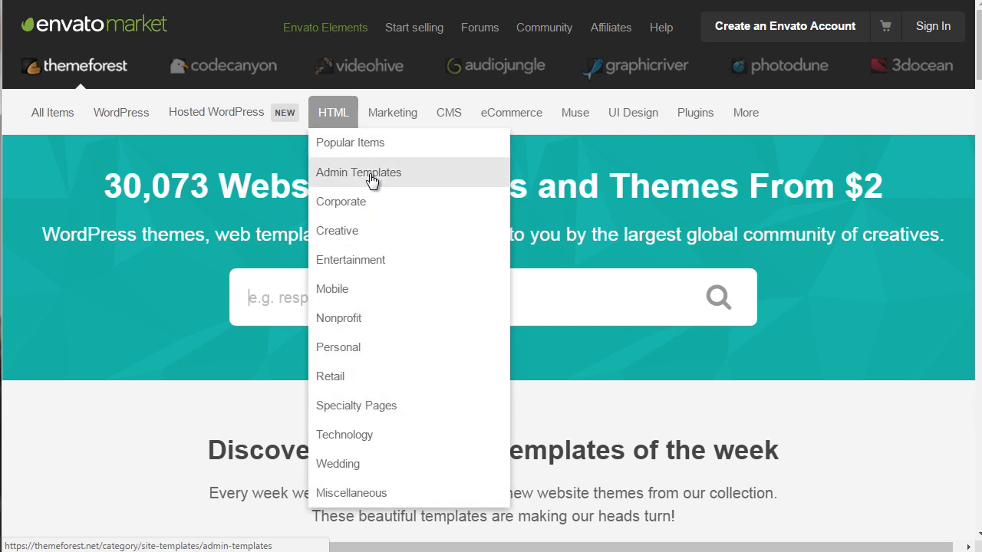
mouse_move(365, 413)
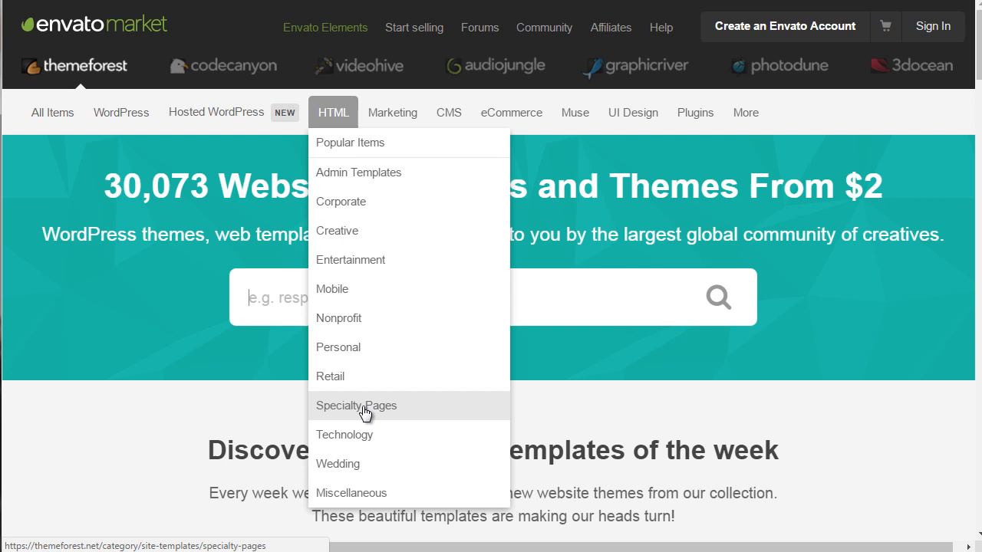
mouse_move(346, 154)
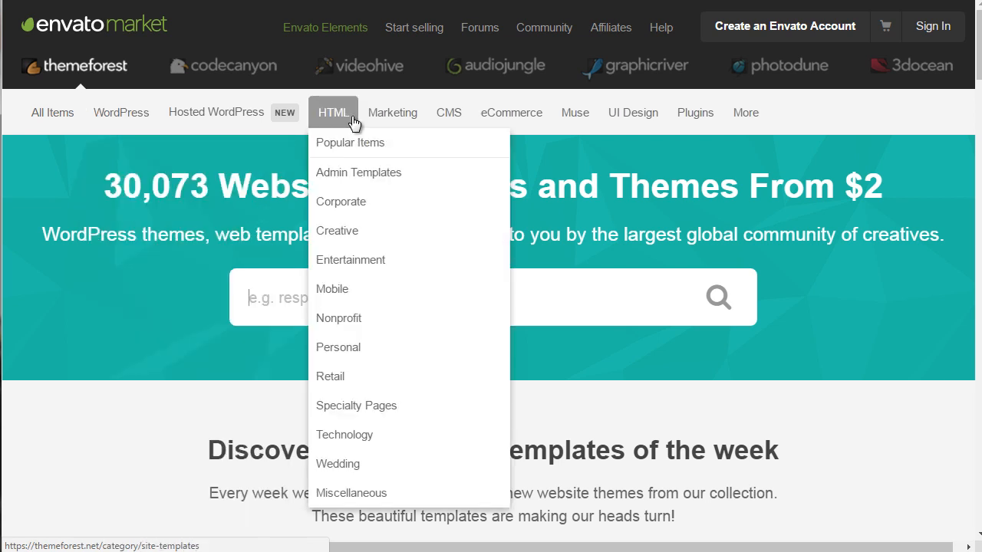
mouse_move(352, 492)
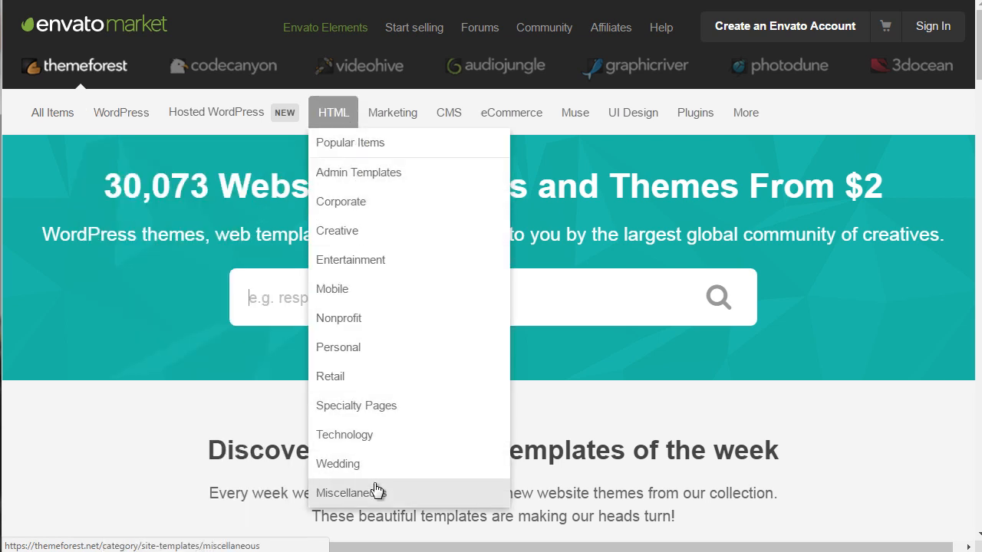
mouse_move(381, 209)
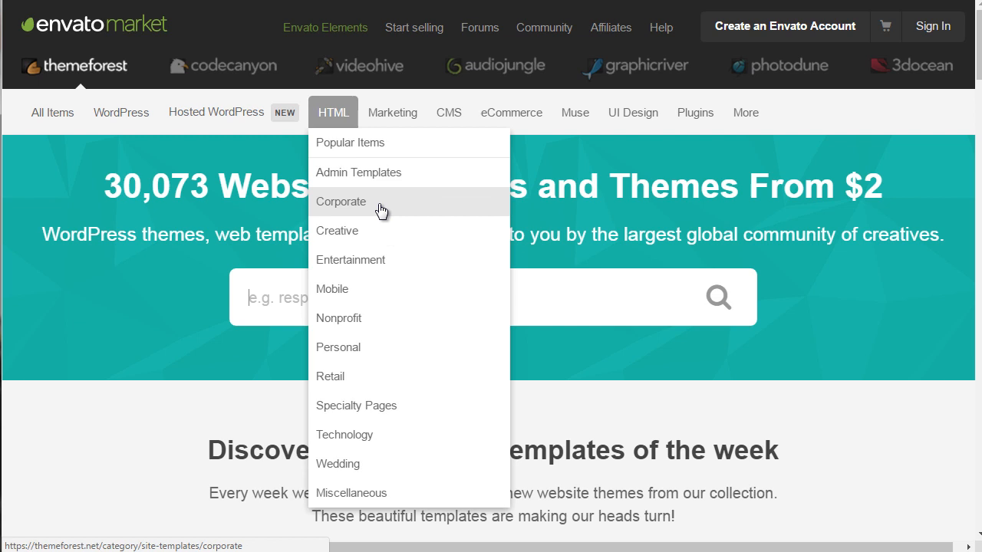
mouse_move(371, 267)
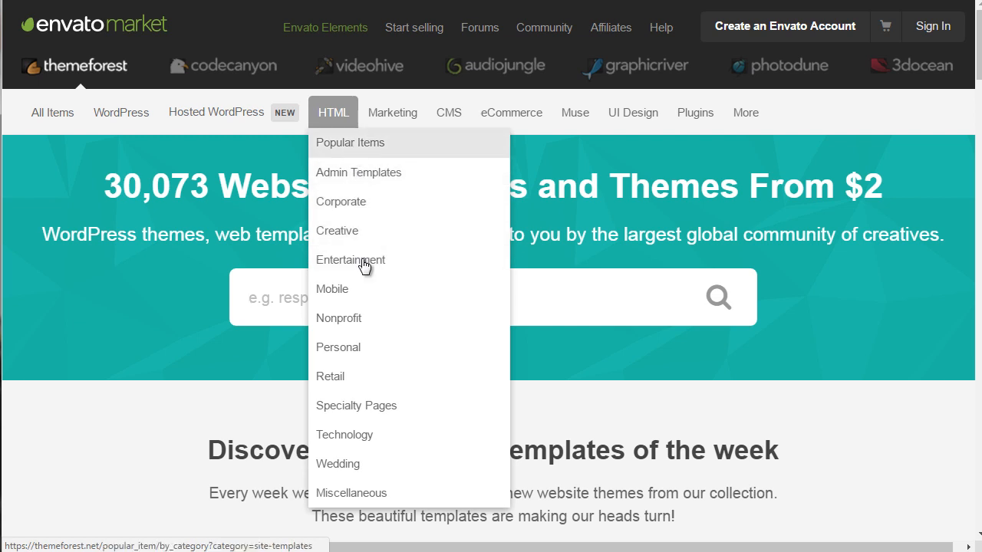
Step: Dismiss the HTML category list, leaving the plain ThemeForest homepage banner
click(338, 347)
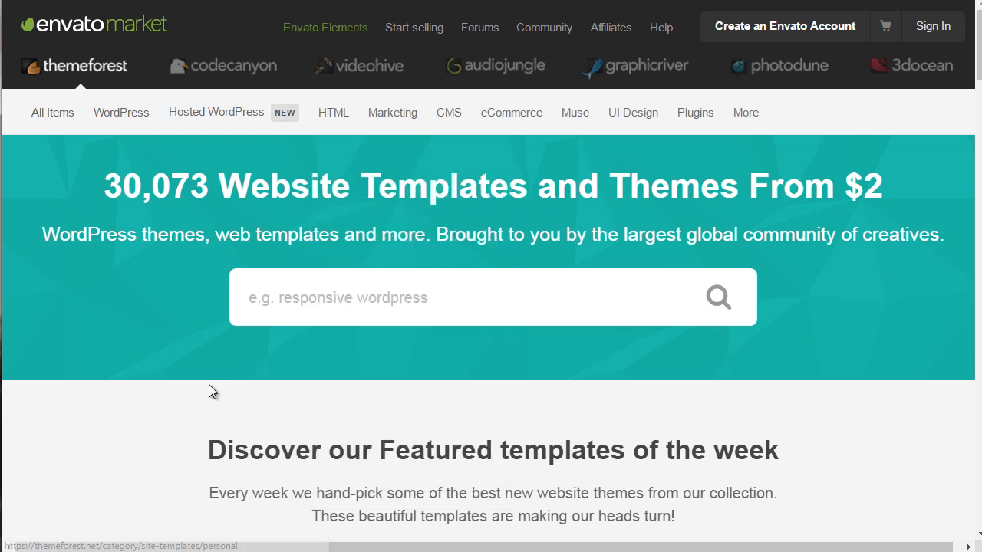
mouse_move(267, 374)
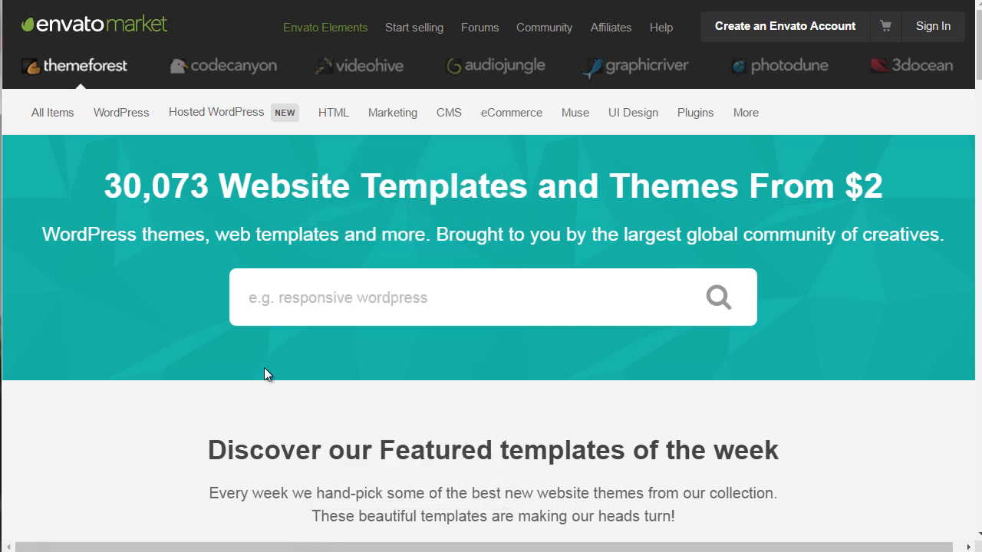
mouse_move(267, 378)
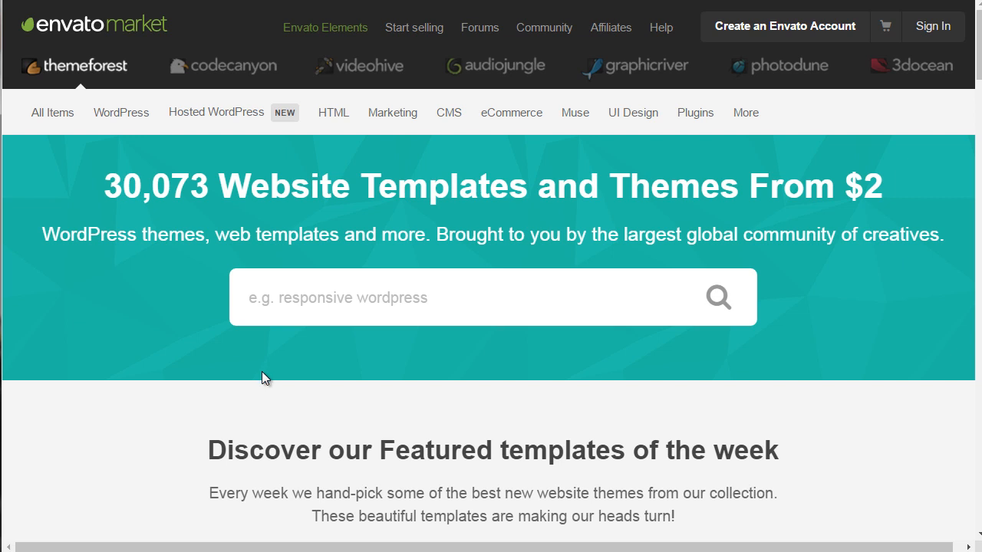